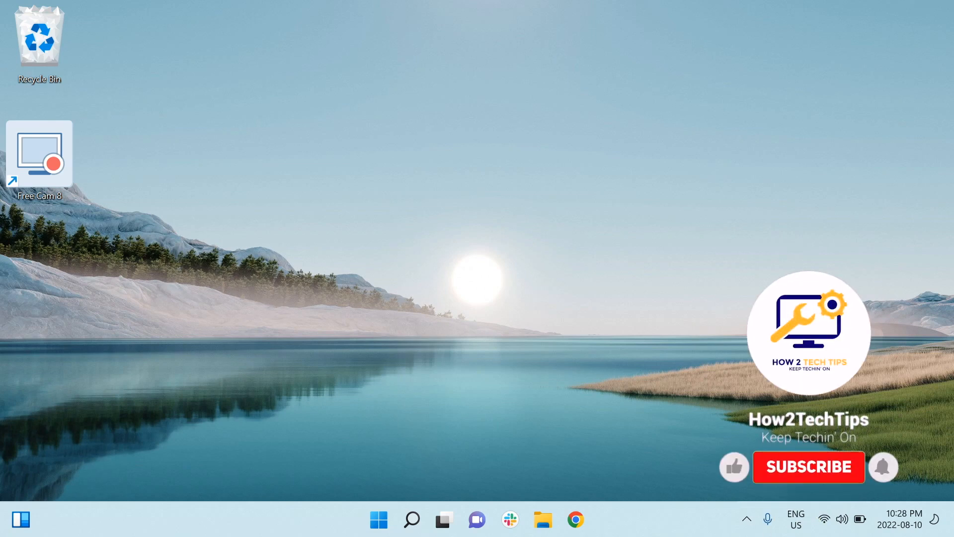
Launch the Settings app from the Start menu's pinned apps
left_click(808, 467)
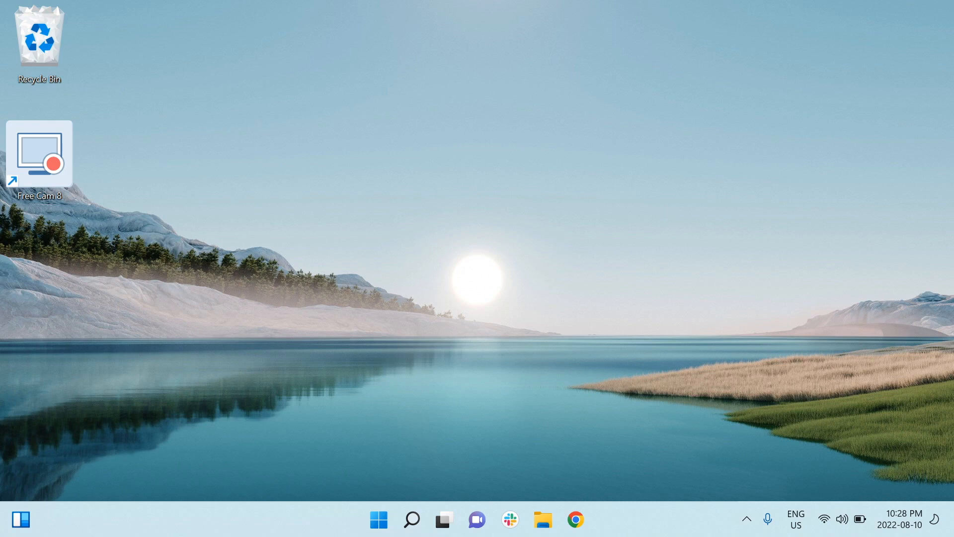
left_click(377, 519)
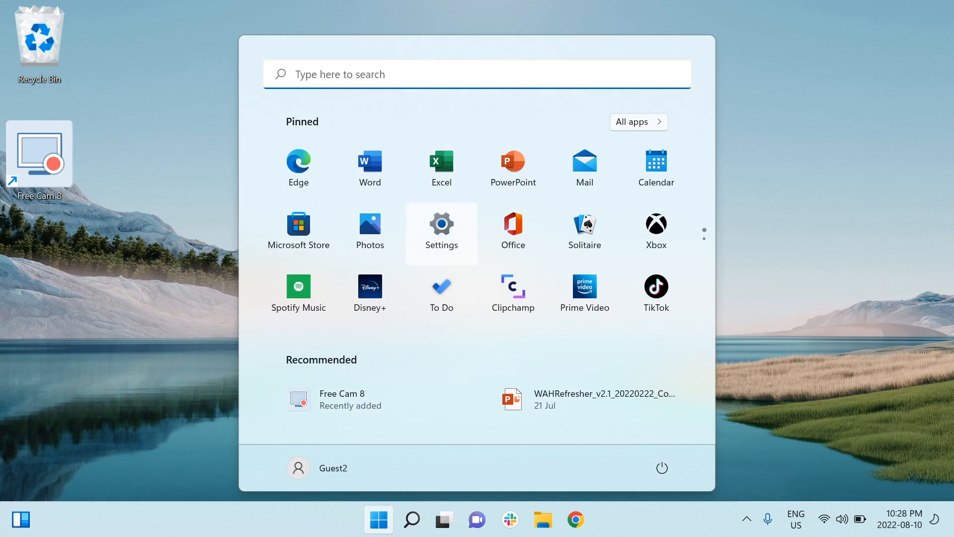
left_click(441, 228)
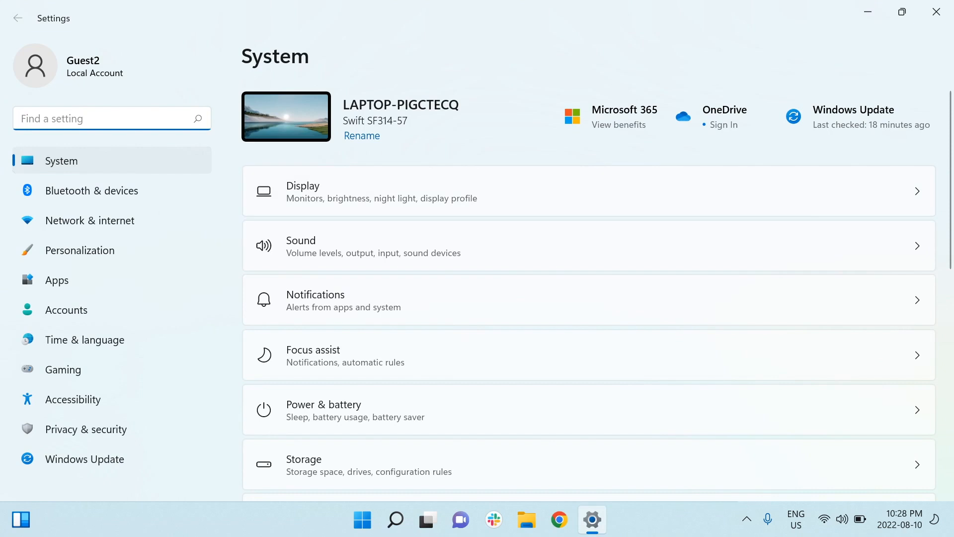
scroll("down", 3)
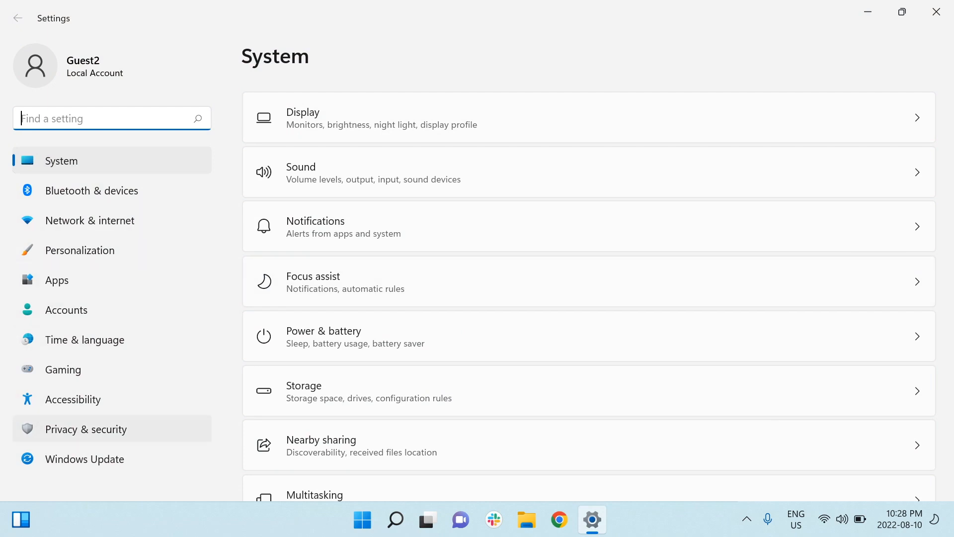
Go to Privacy & security and open the Device encryption page
left_click(85, 429)
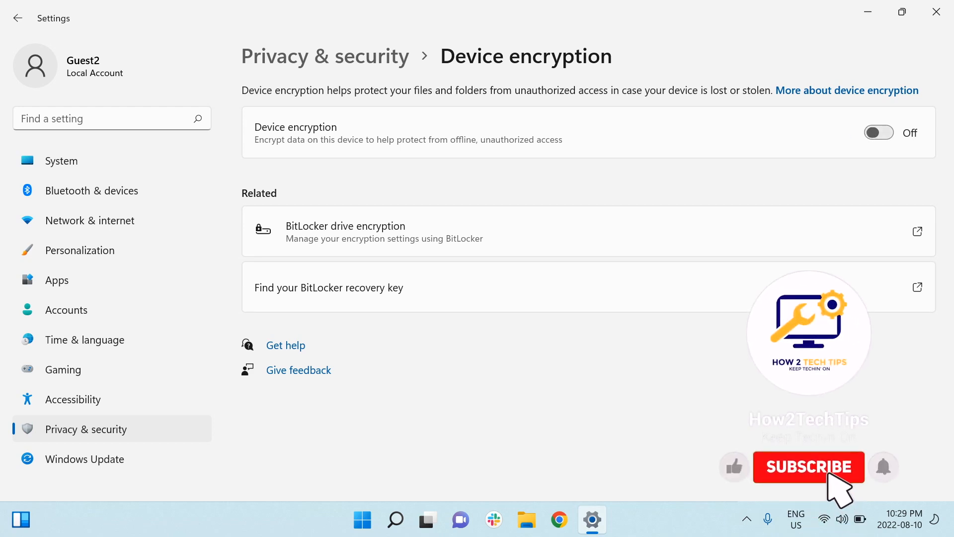
Switch the Device encryption toggle to On
left_click(879, 133)
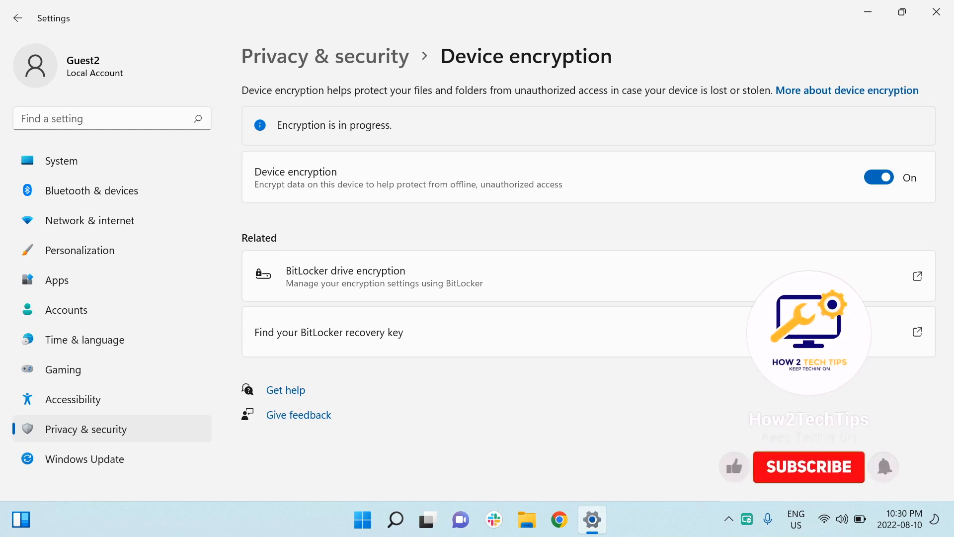
left_click(808, 466)
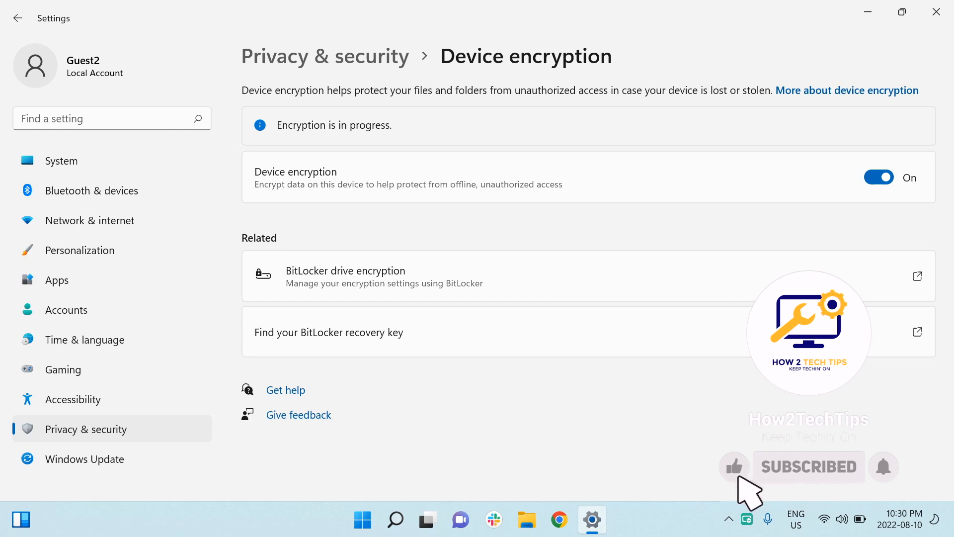